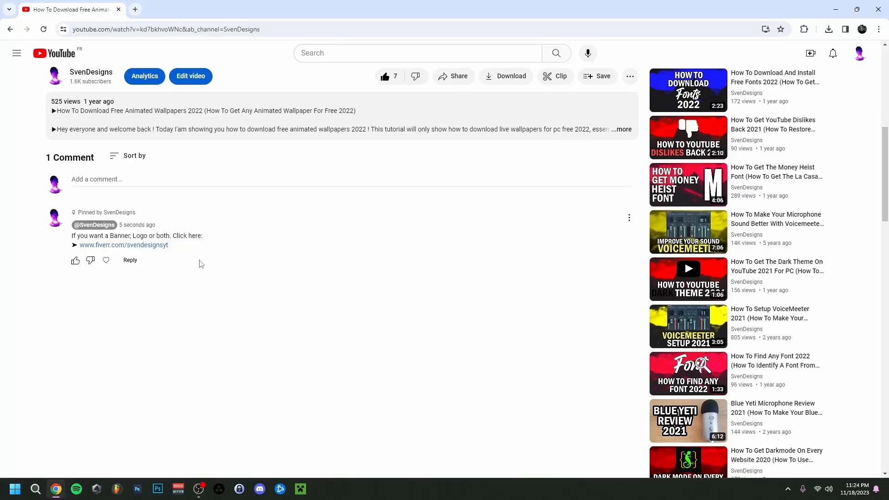
- Open the designer's Fiverr profile from the fiverr.com link in the pinned comment
click(123, 245)
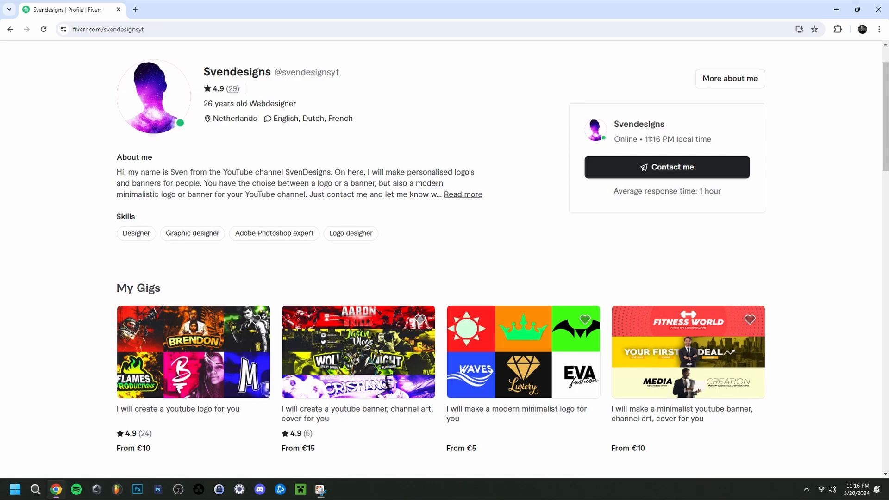
click(177, 489)
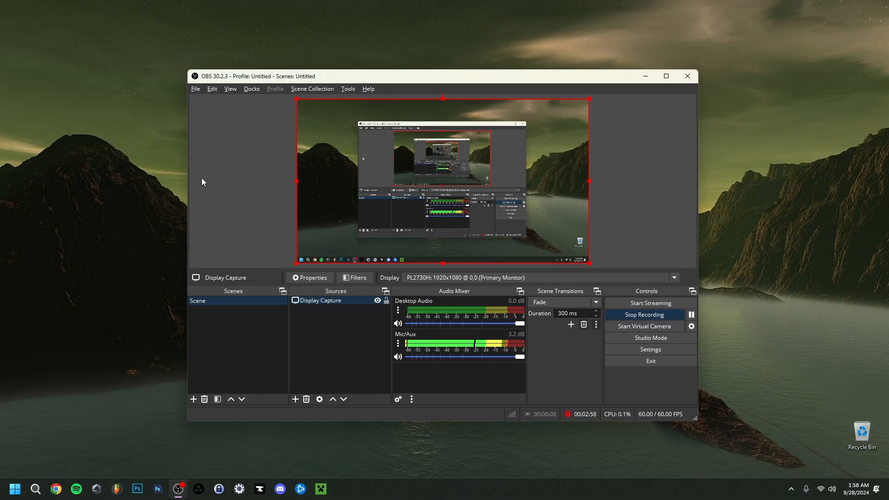
mouse_move(329, 214)
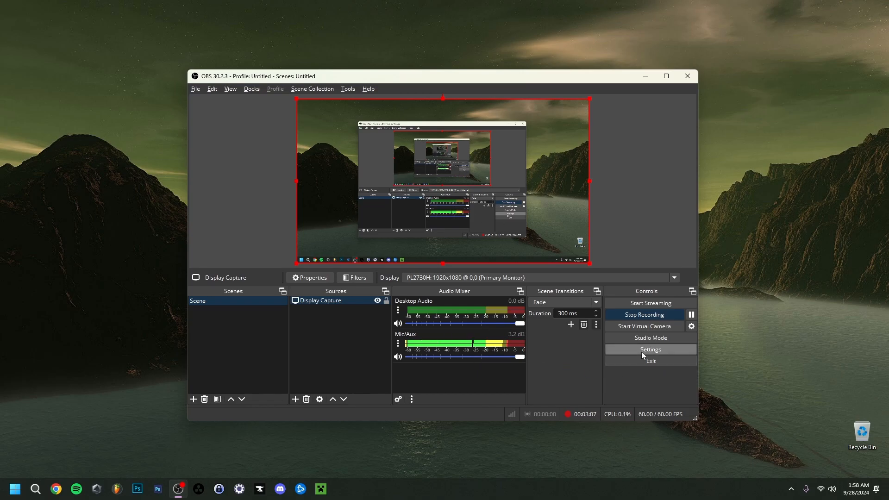
- Open OBS Settings on the Appearance page showing the Yami theme and Classic style
click(650, 349)
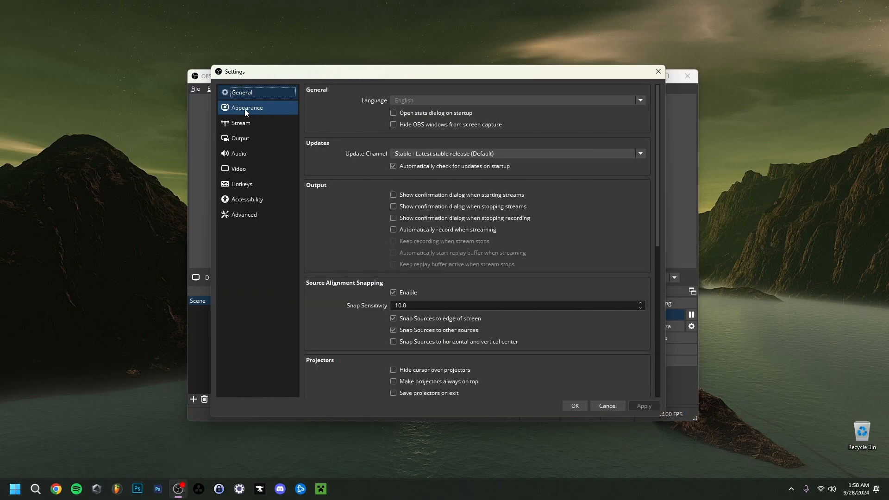
click(247, 108)
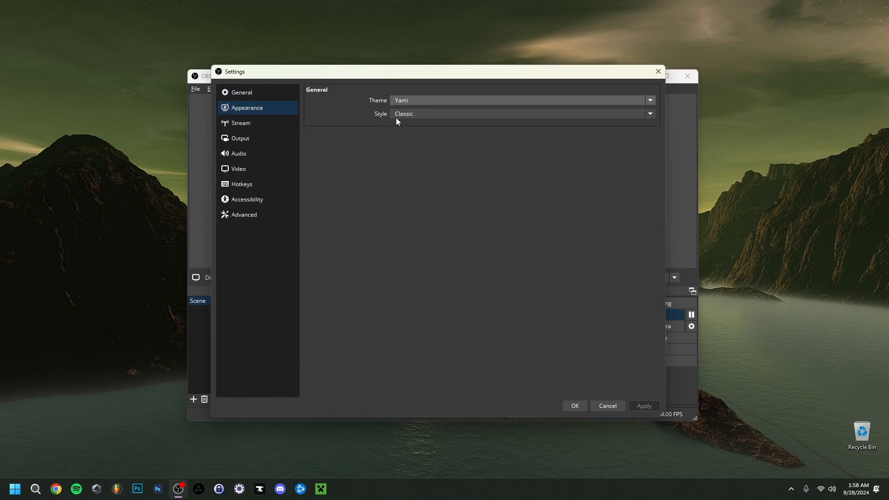
mouse_move(365, 194)
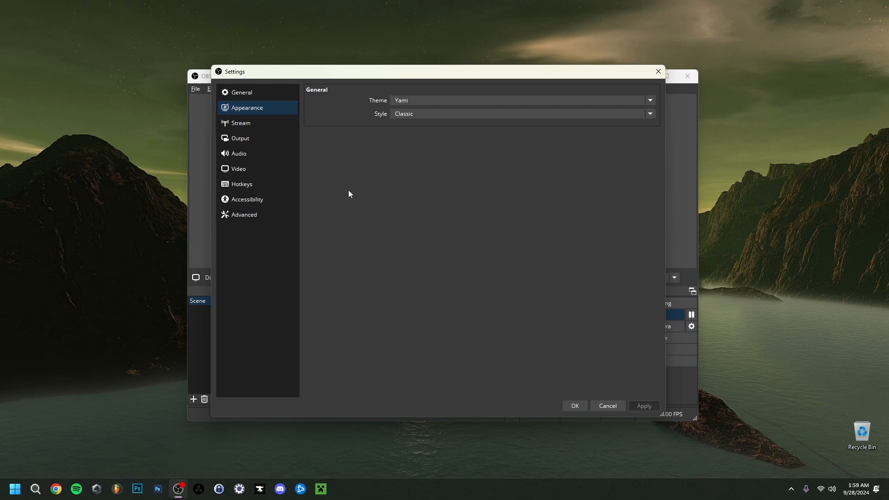
- View General settings with Update Channel kept on Stable - Latest stable release (Default)
click(242, 92)
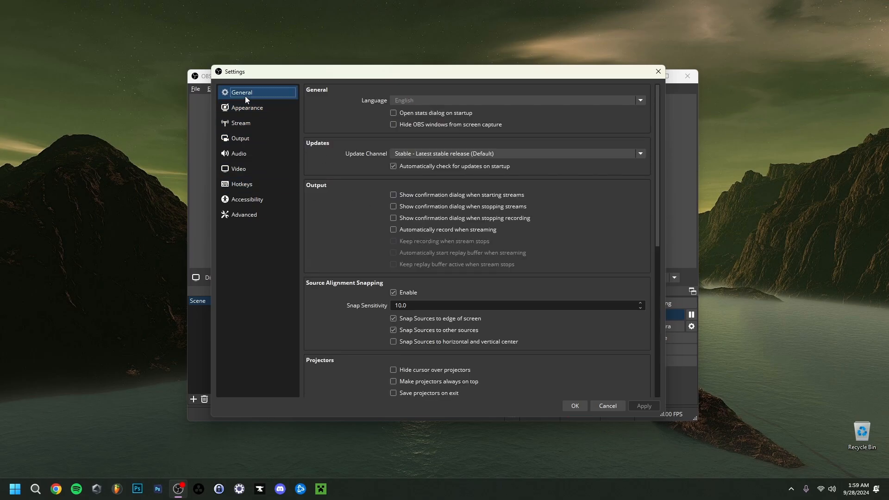
mouse_move(346, 159)
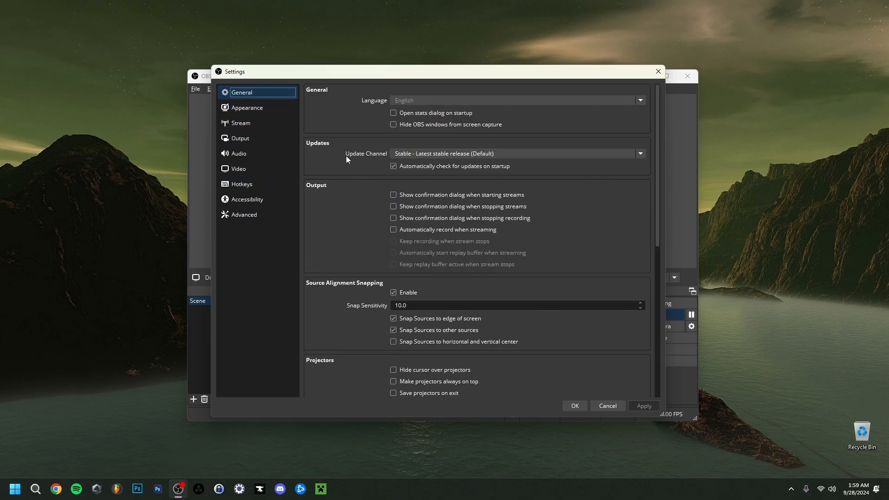
mouse_move(325, 165)
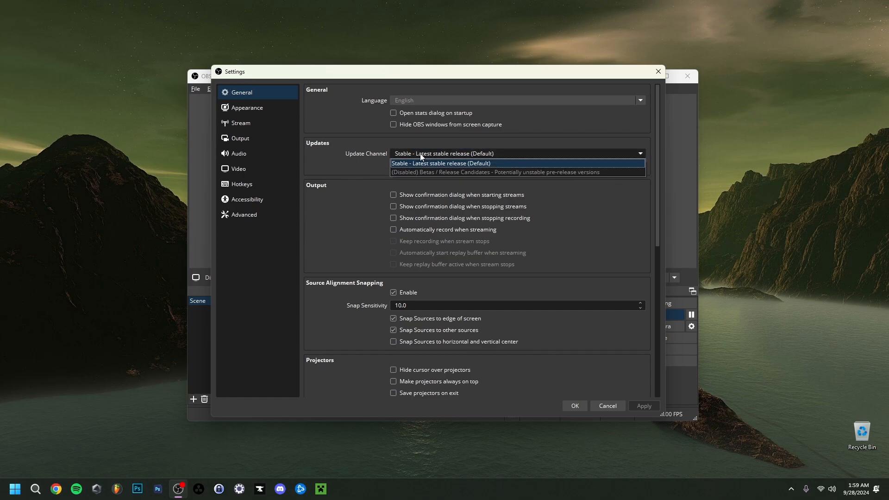
click(441, 164)
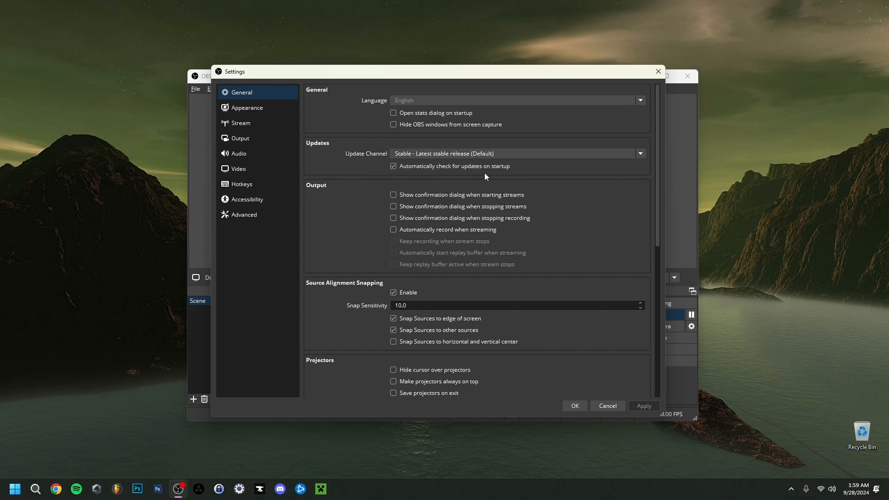
mouse_move(341, 171)
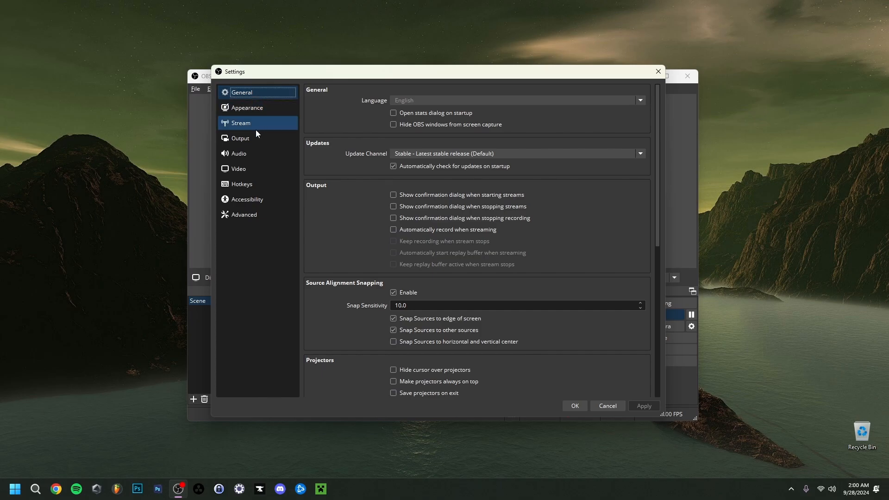
- Change the Output page's Recording Format from Matroska to MPEG-4 (.mp4)
click(240, 138)
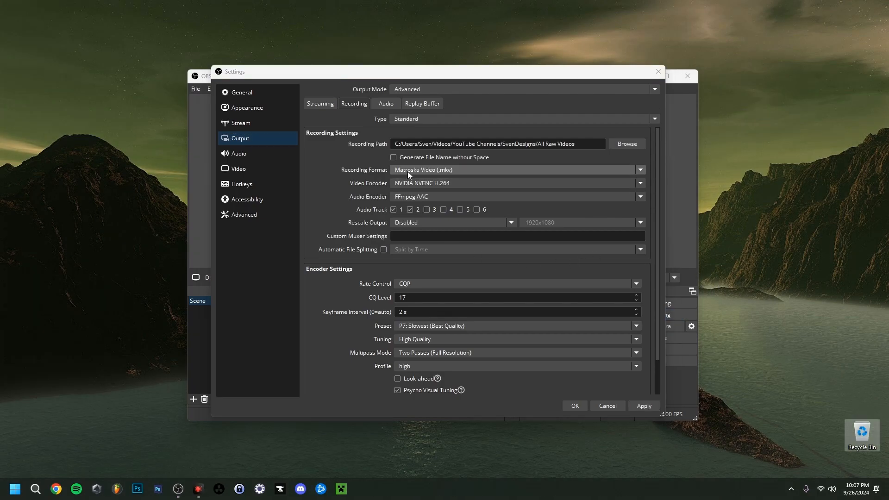
click(640, 170)
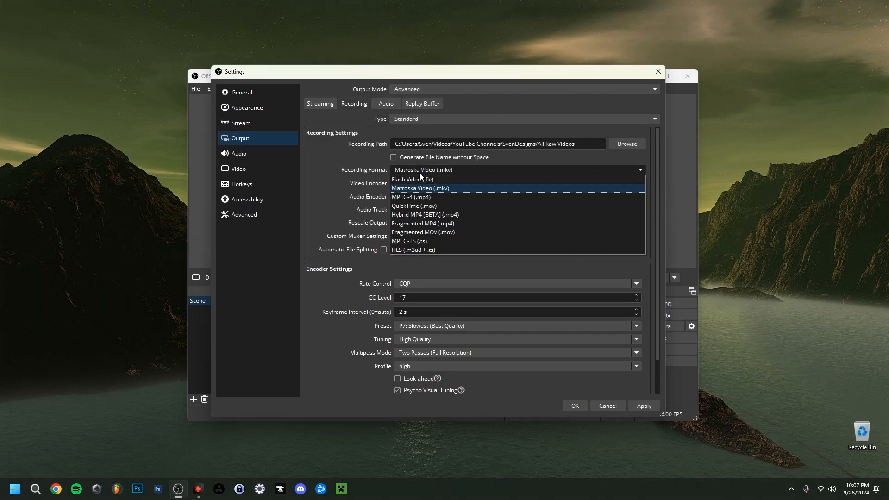
click(409, 196)
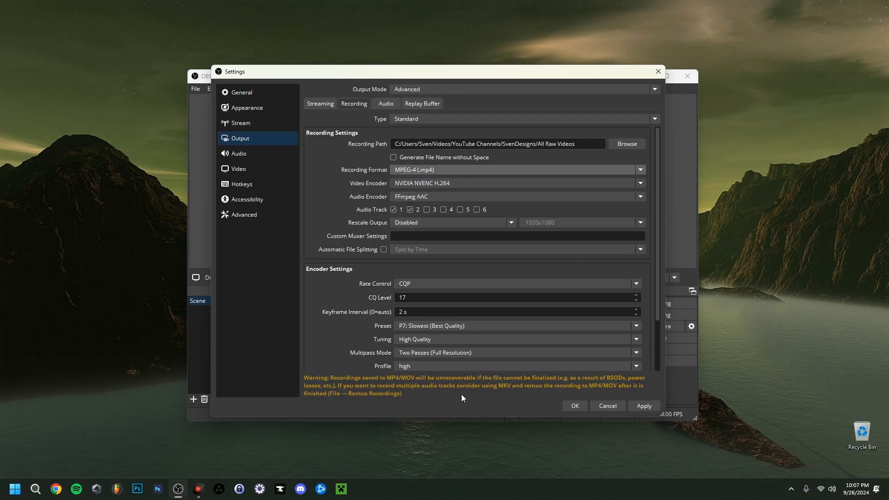
mouse_move(474, 426)
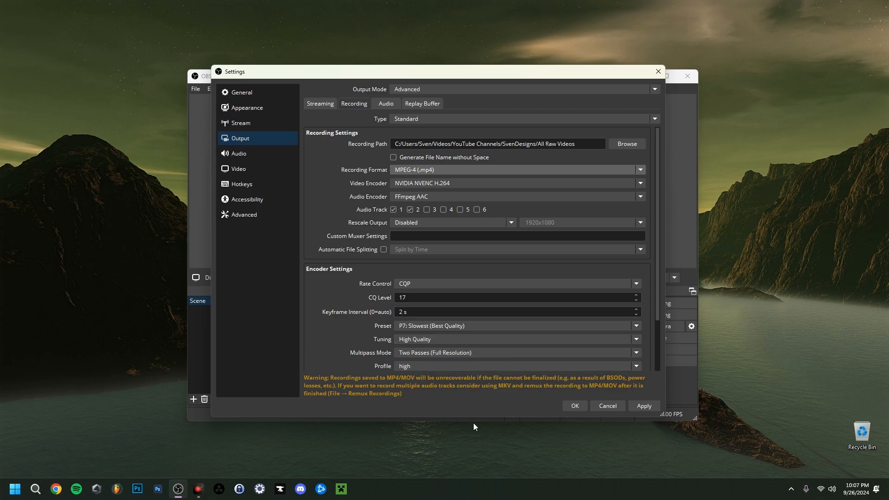
mouse_move(490, 394)
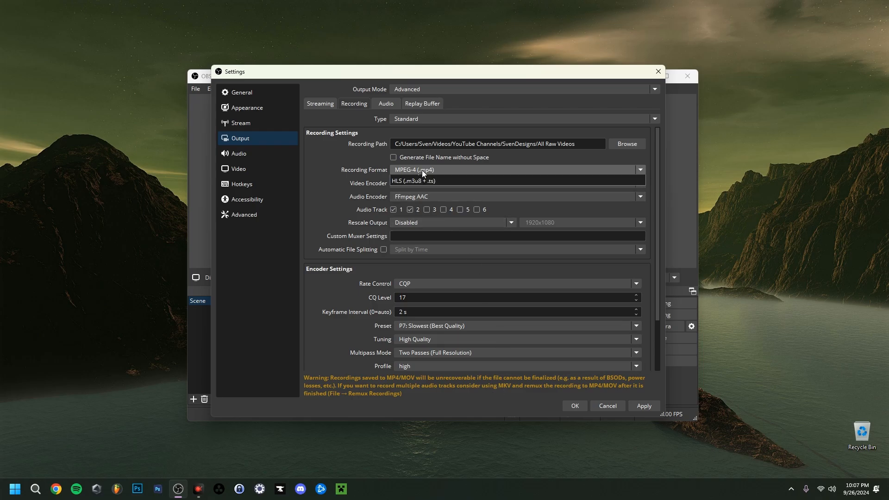
- Set Recording Format to Hybrid MP4 [BETA] (.mp4) and bring up the Hotkeys page
click(516, 170)
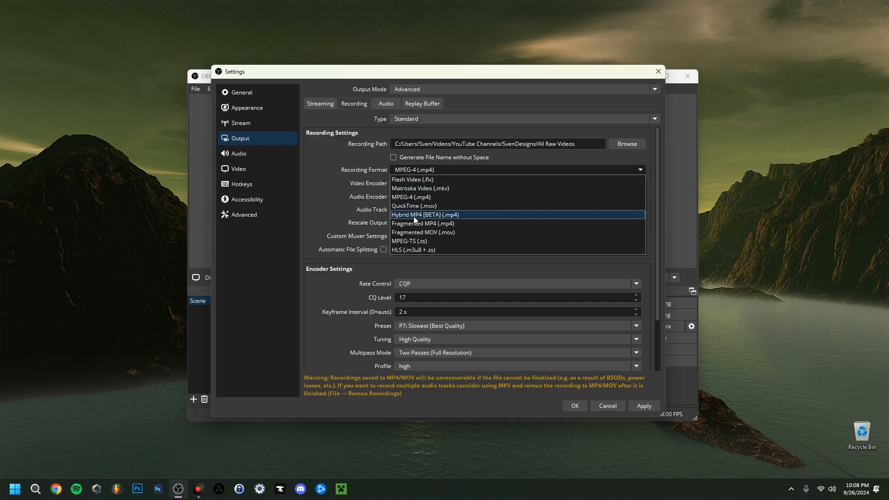
click(424, 215)
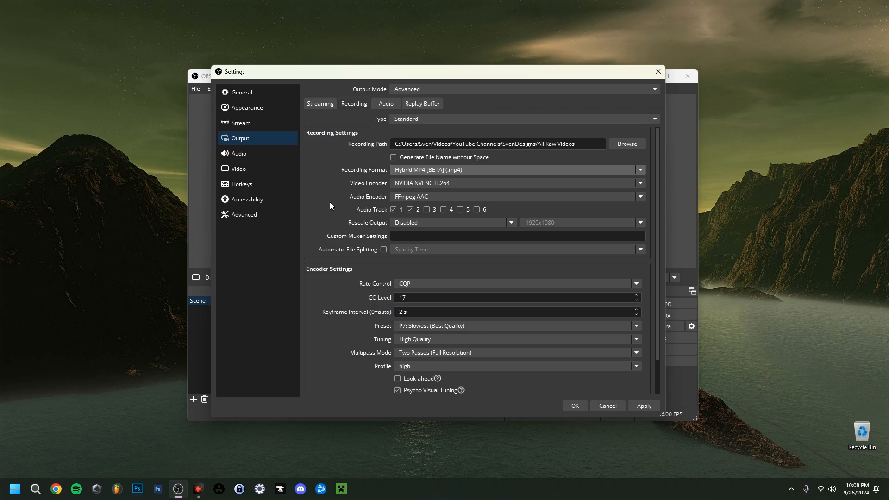
click(516, 169)
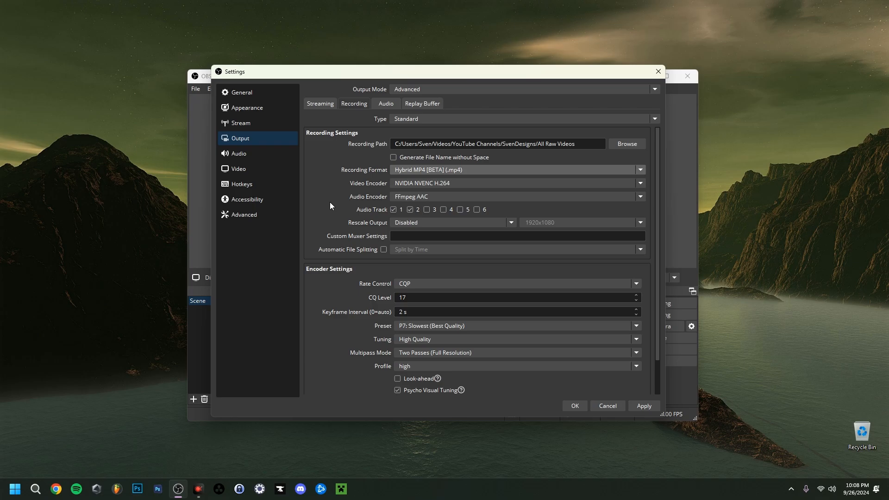
click(241, 184)
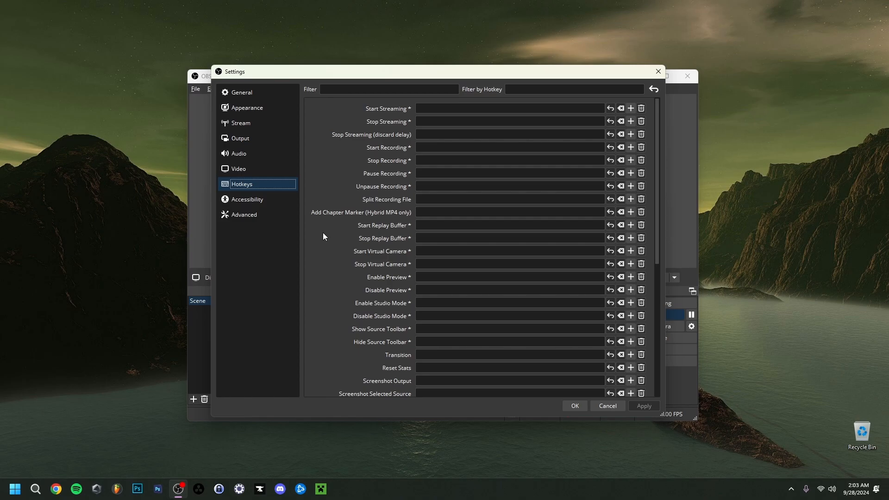
mouse_move(333, 230)
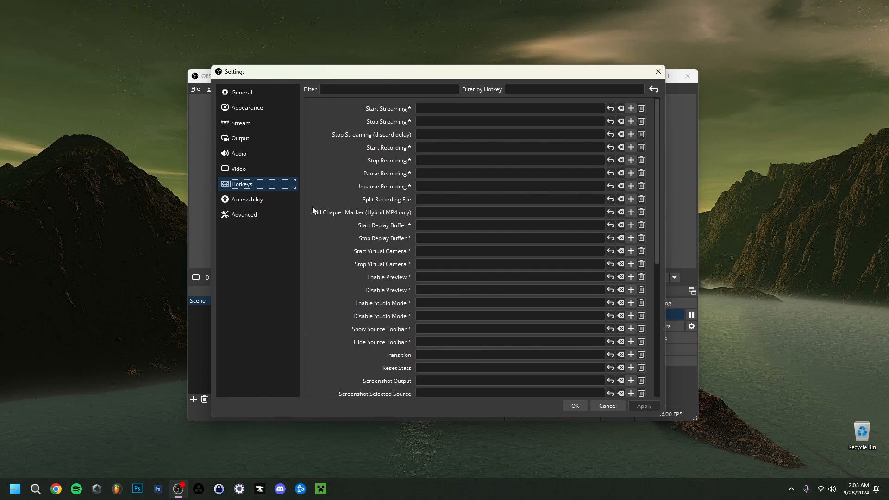
mouse_move(315, 211)
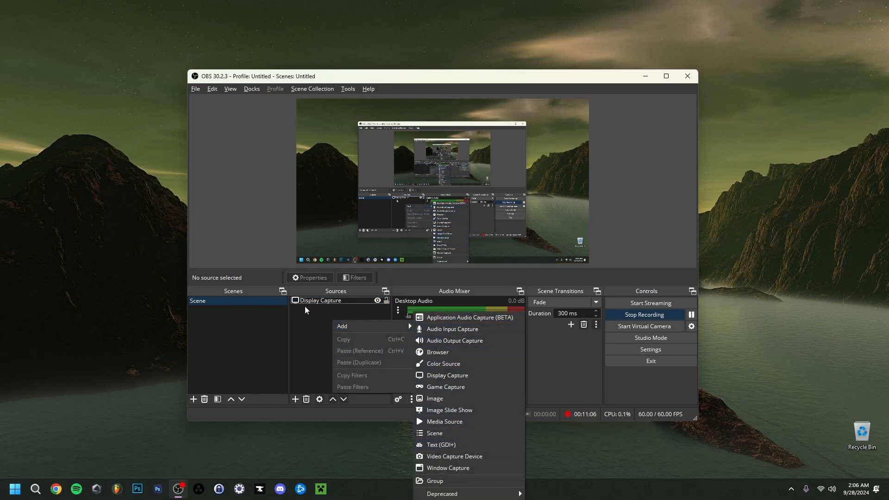
click(326, 328)
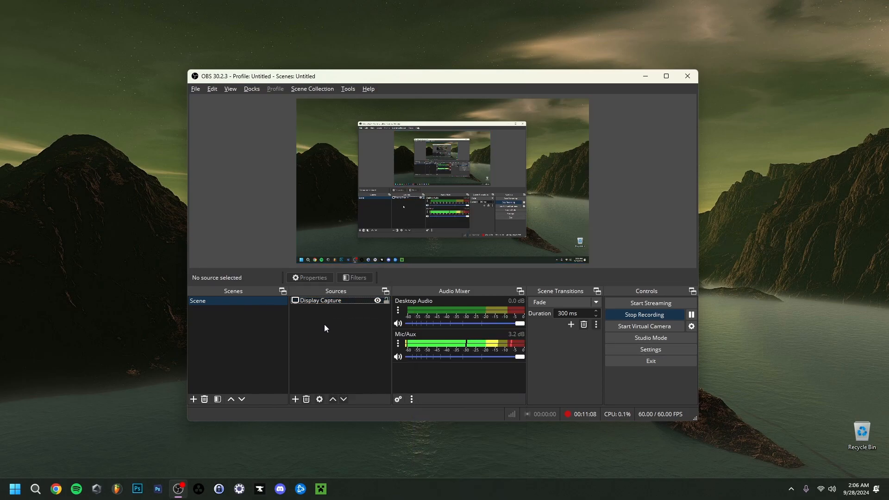
click(322, 300)
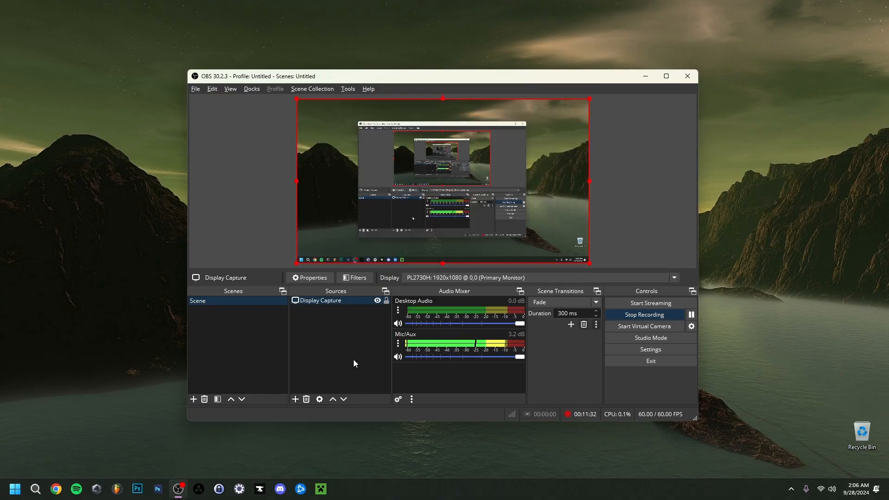